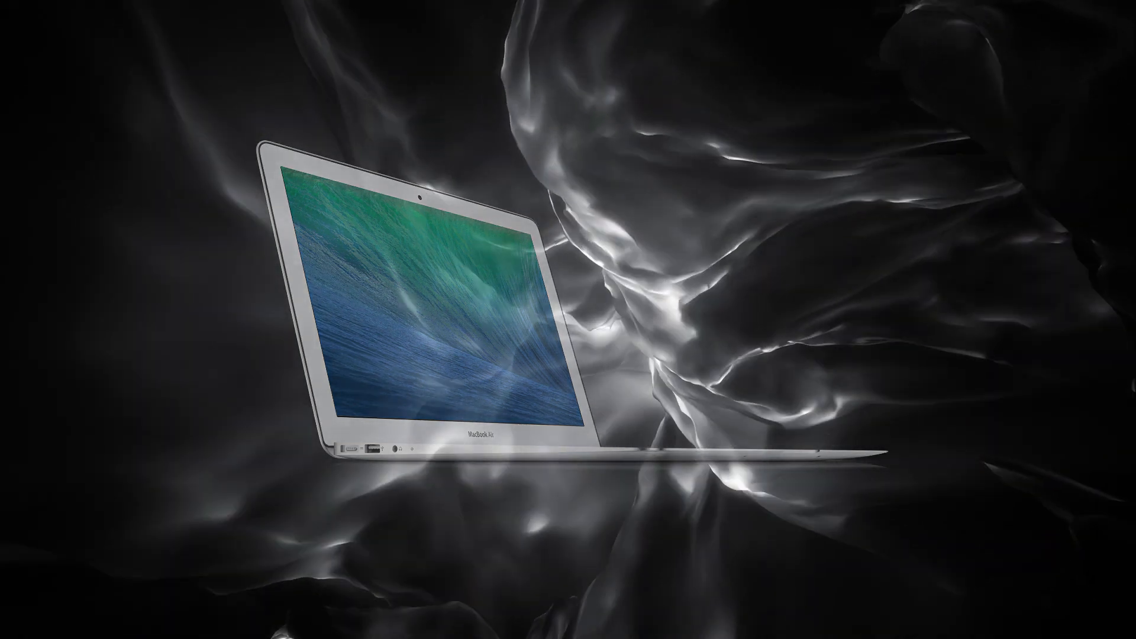
Step: Reach the Time Machine preferences from the menu bar, showing CURLY as the backup disk
{"action": "left_click", "coordinate": [839, 7]}
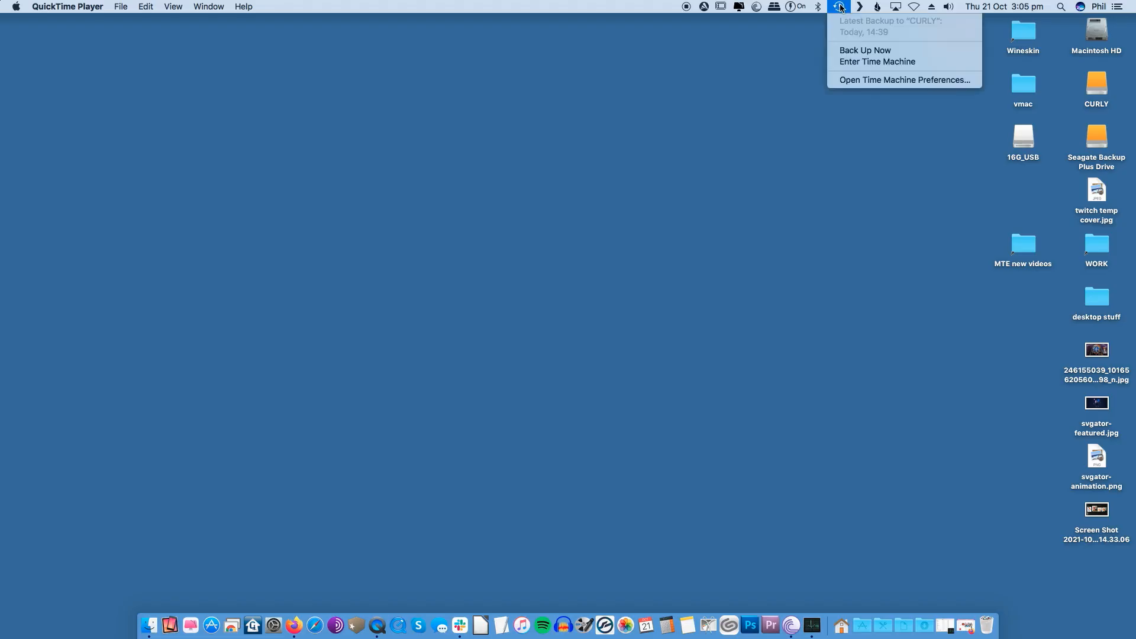
{"action": "mouse_move", "coordinate": [864, 50]}
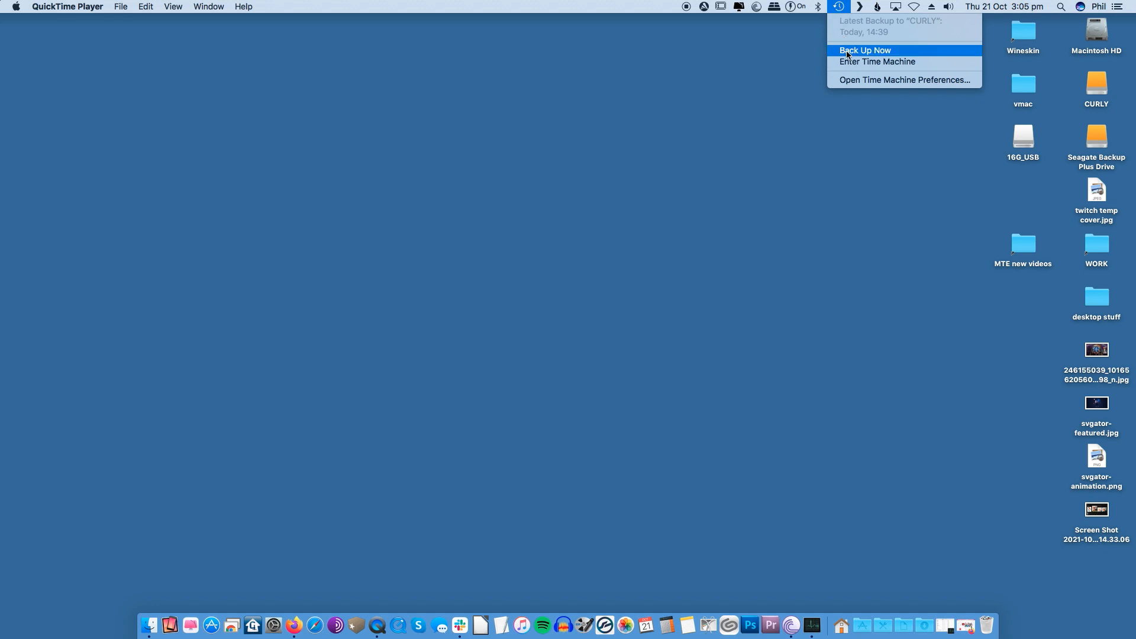
{"action": "mouse_move", "coordinate": [854, 80]}
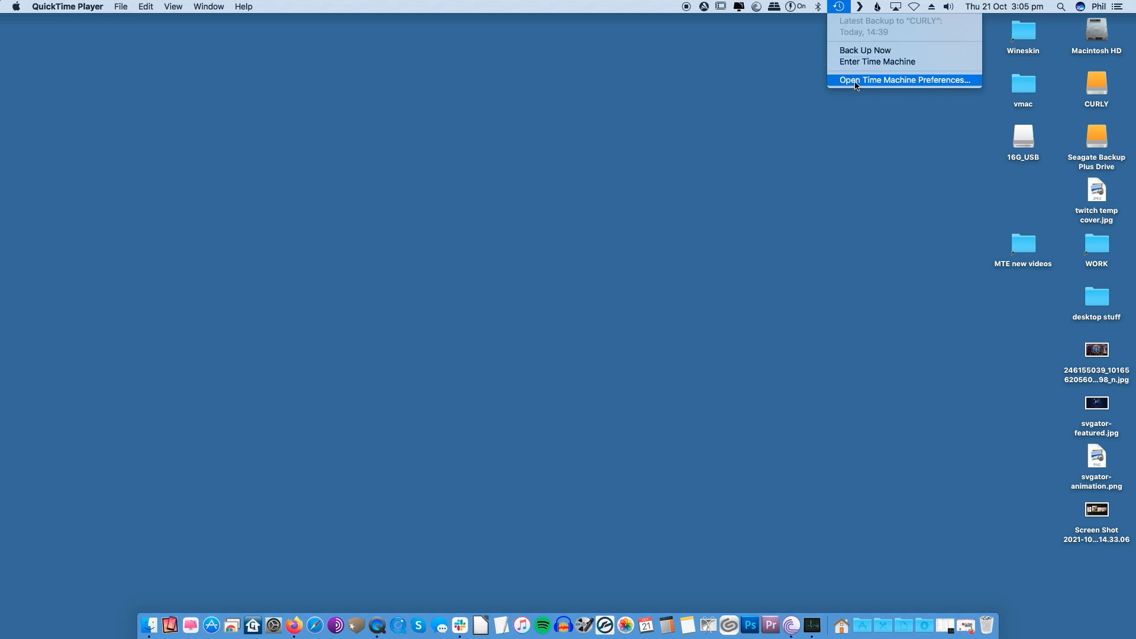
{"action": "mouse_move", "coordinate": [855, 50]}
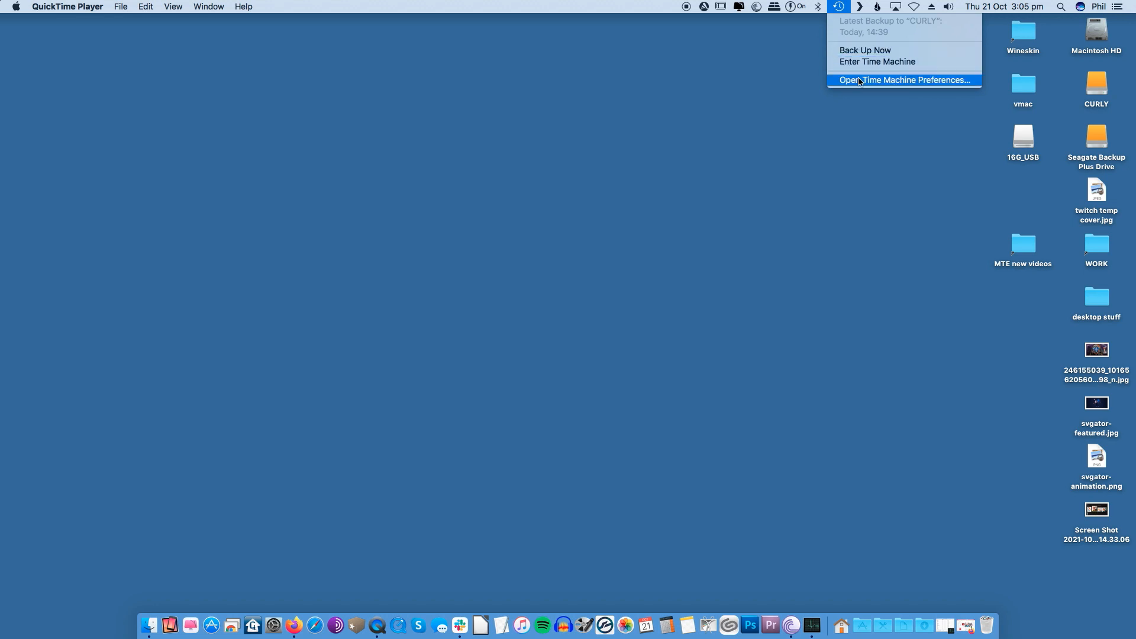
{"action": "left_click", "coordinate": [903, 79]}
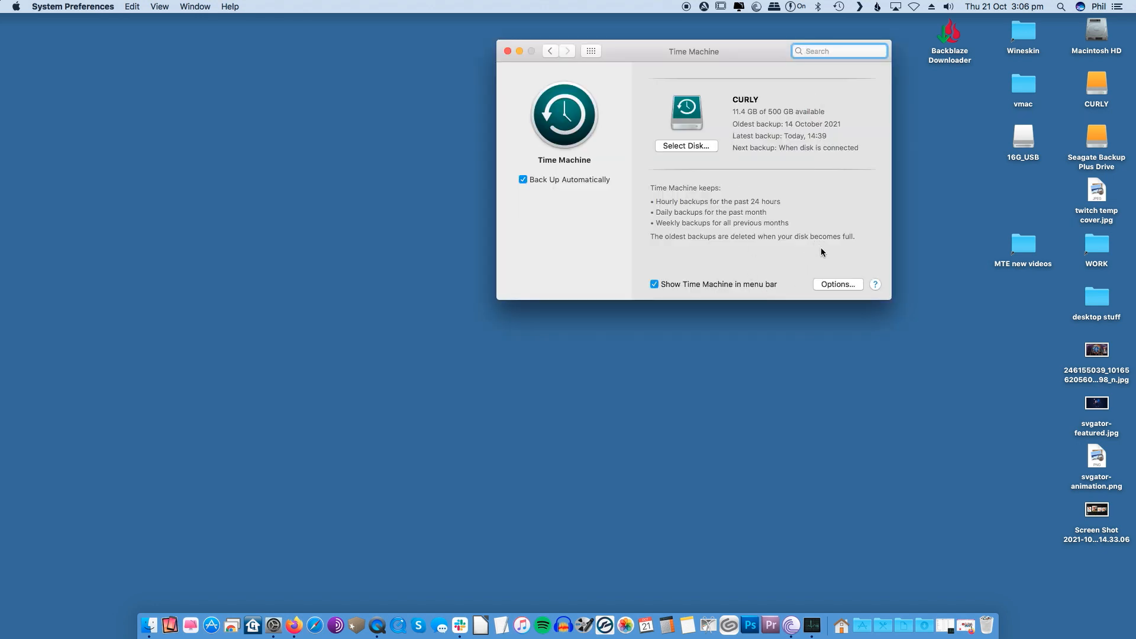
{"action": "mouse_move", "coordinate": [826, 231]}
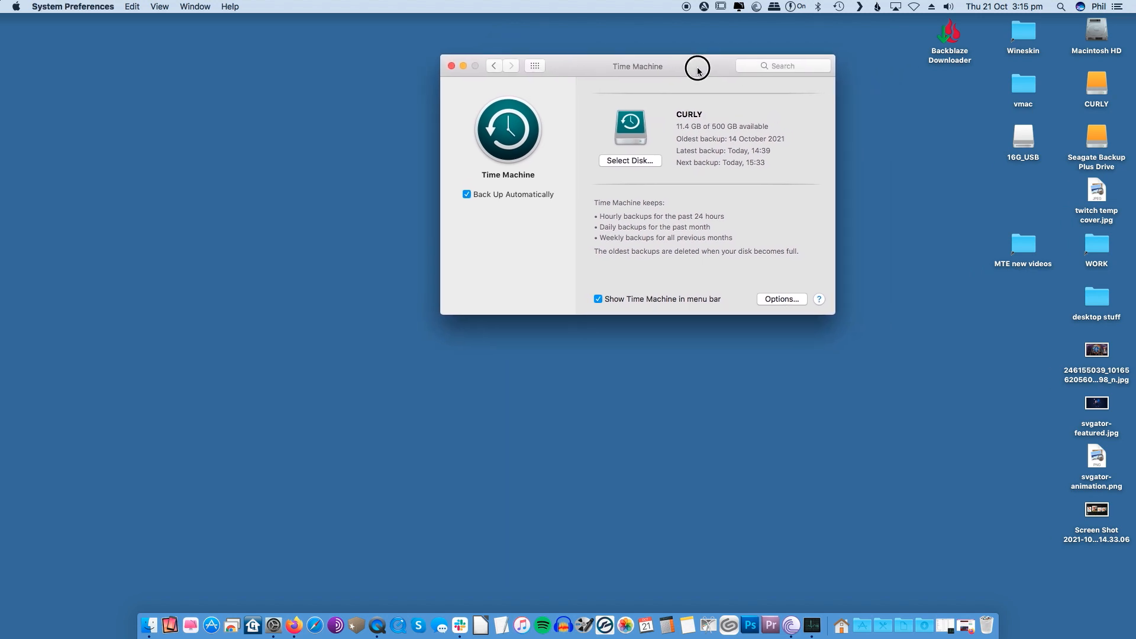
{"action": "mouse_move", "coordinate": [841, 11]}
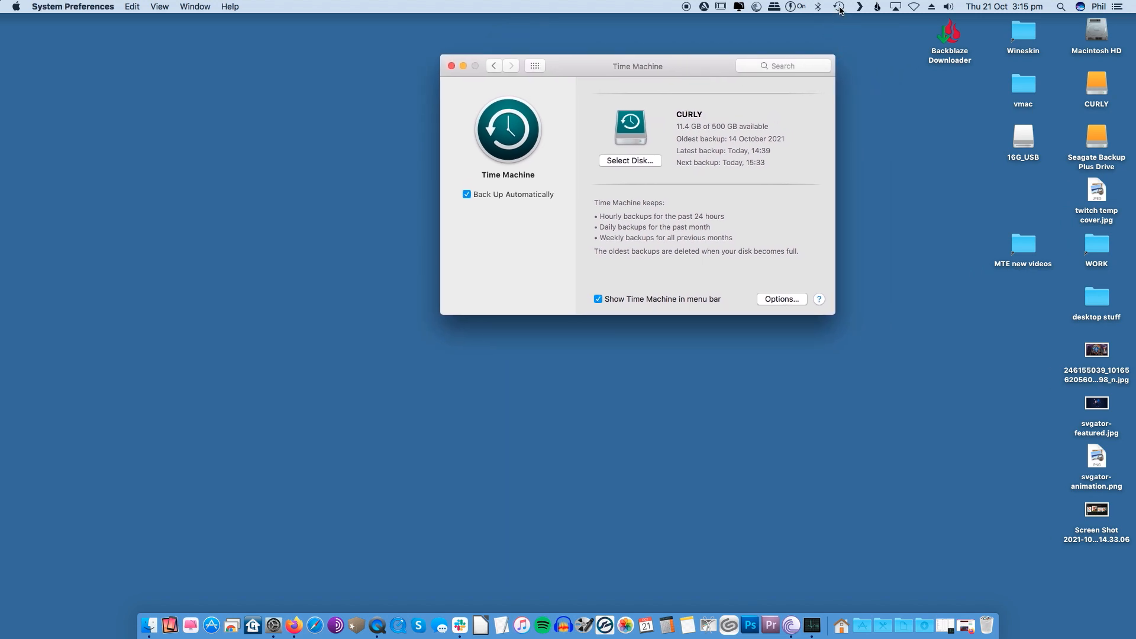
Step: Start a manual Back Up Now to the CURLY disk from the Time Machine menu
{"action": "left_click", "coordinate": [838, 7]}
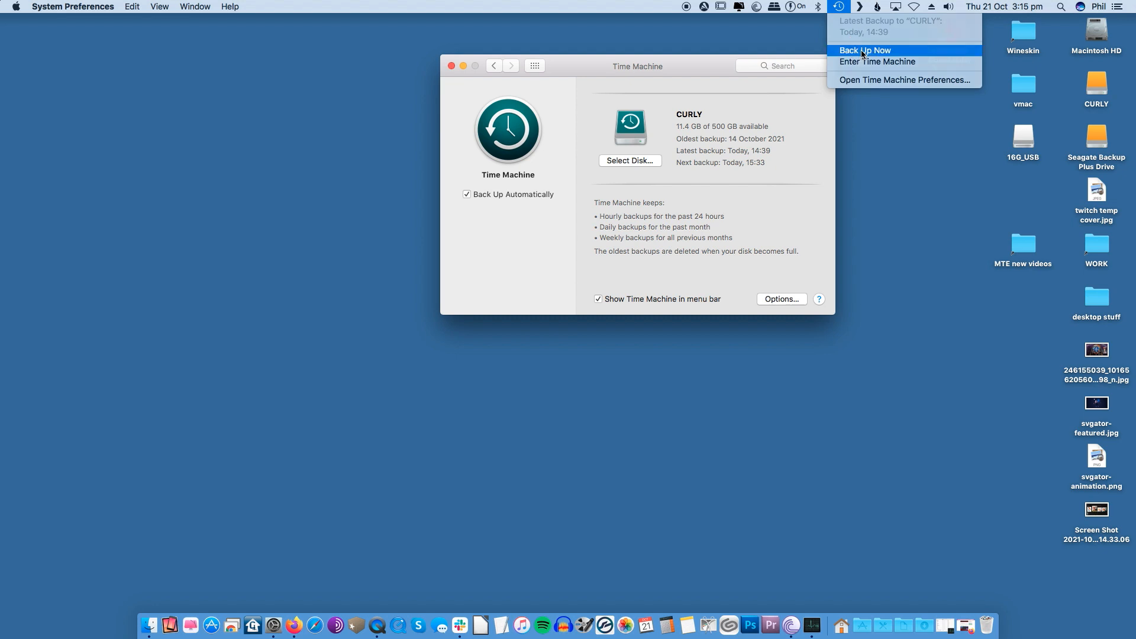
{"action": "left_click", "coordinate": [864, 50]}
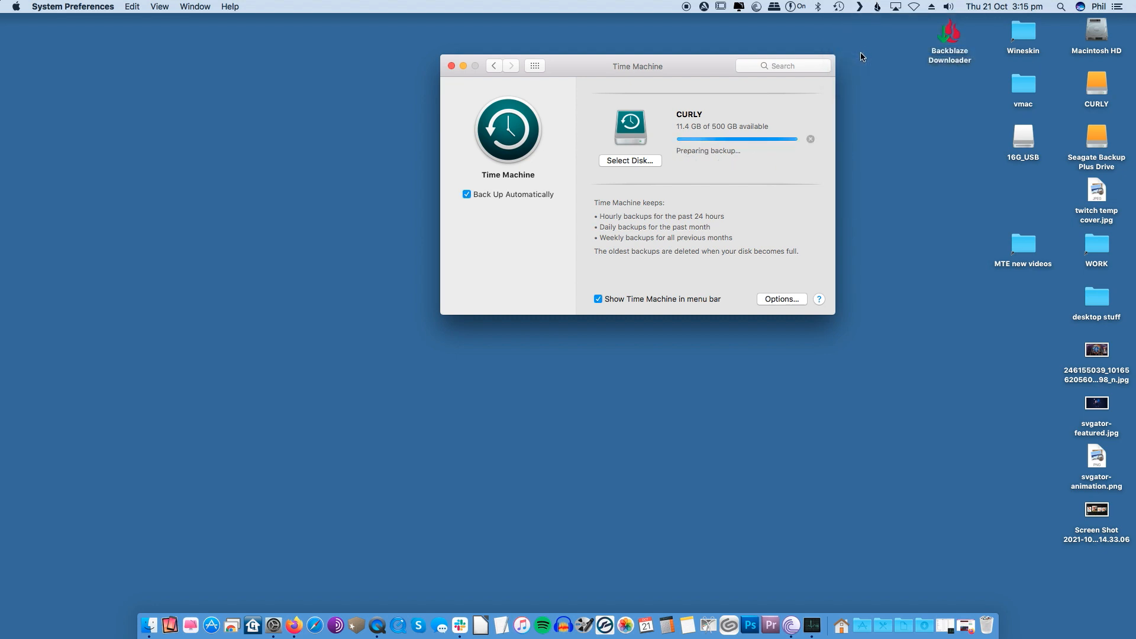
{"action": "mouse_move", "coordinate": [776, 198]}
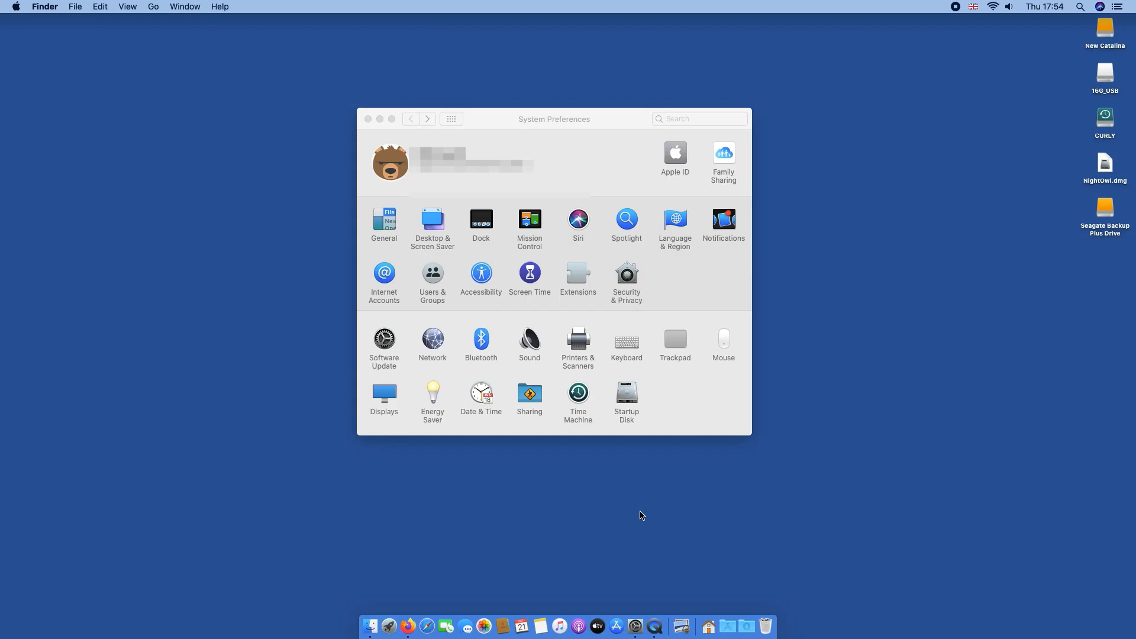
{"action": "mouse_move", "coordinate": [559, 120]}
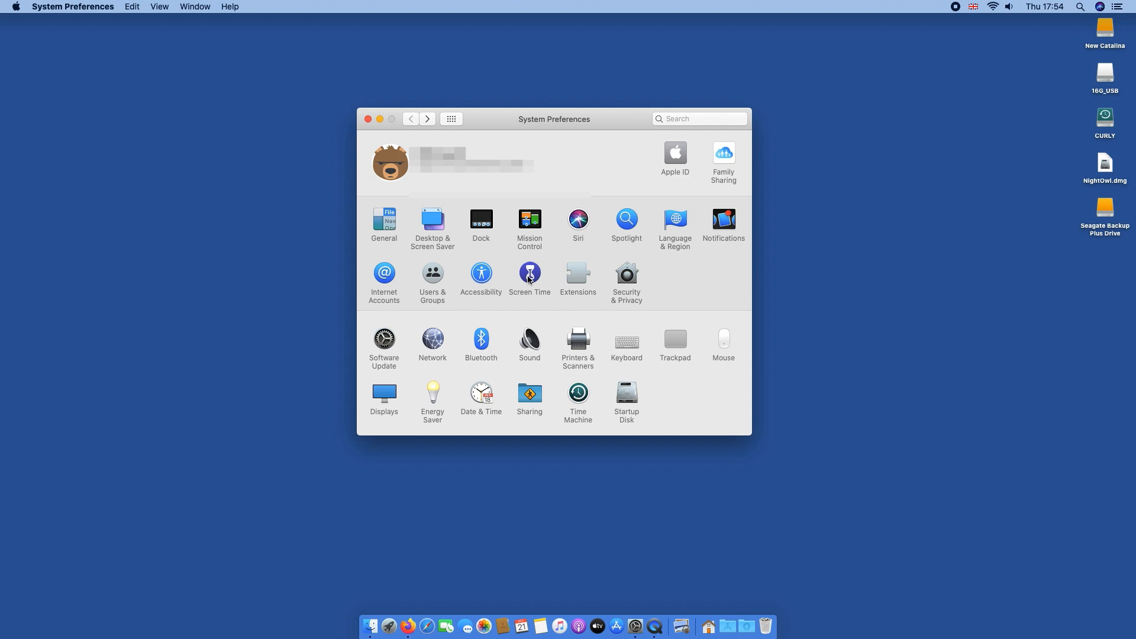
Step: View Screen Time's App Usage report, stepping back two days and returning to today
{"action": "left_click", "coordinate": [529, 275]}
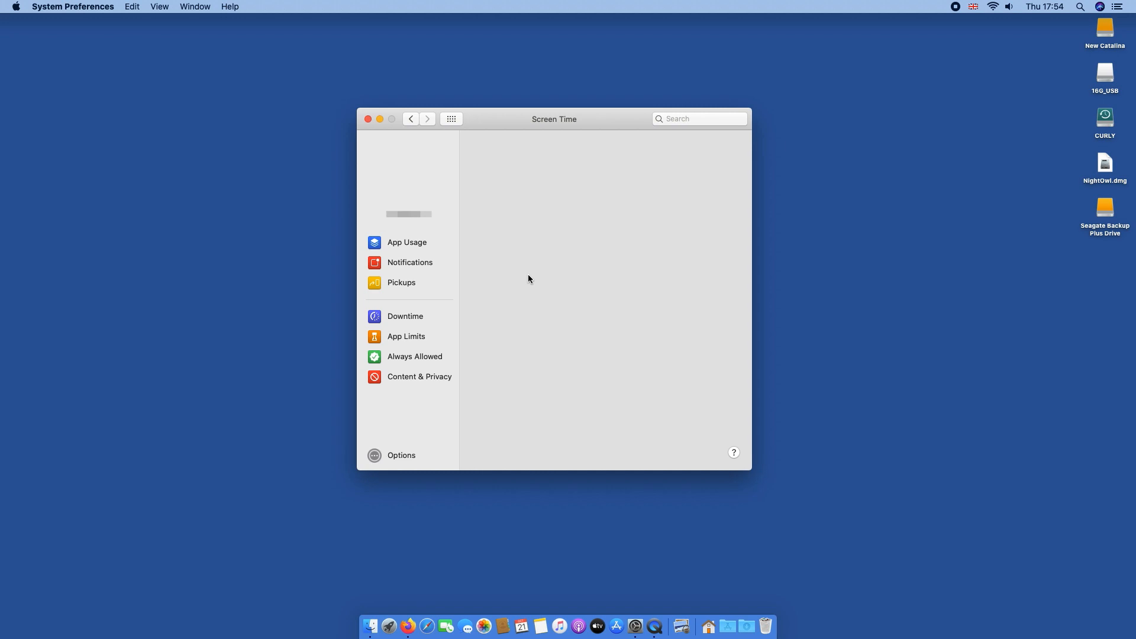
{"action": "left_click", "coordinate": [407, 242]}
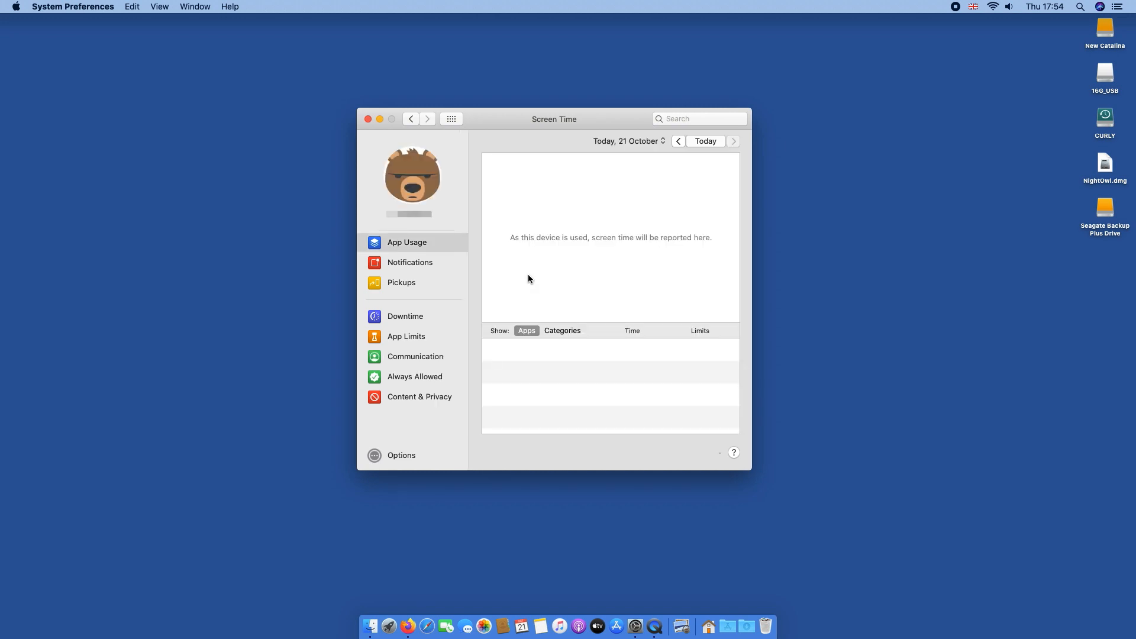
{"action": "mouse_move", "coordinate": [544, 274]}
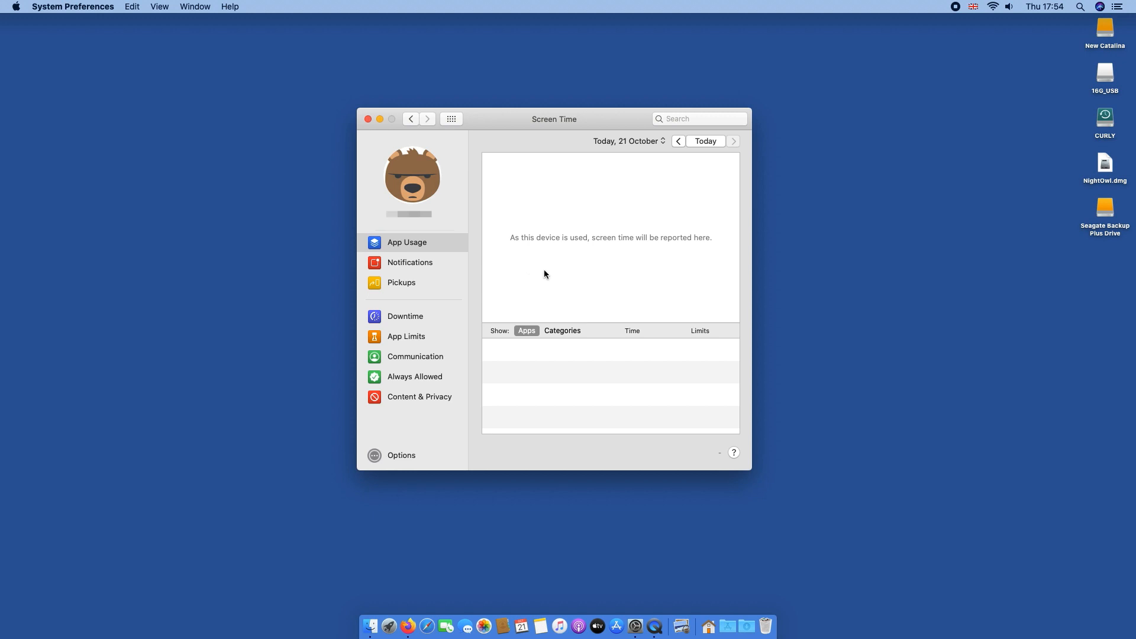
{"action": "mouse_move", "coordinate": [436, 248]}
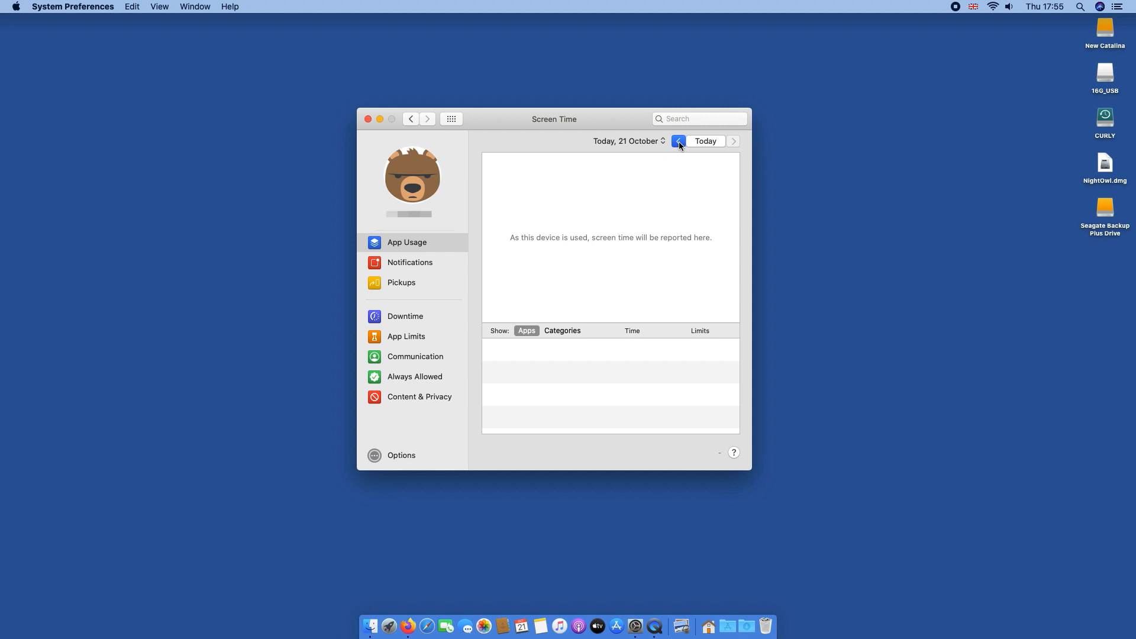
{"action": "left_click", "coordinate": [678, 141]}
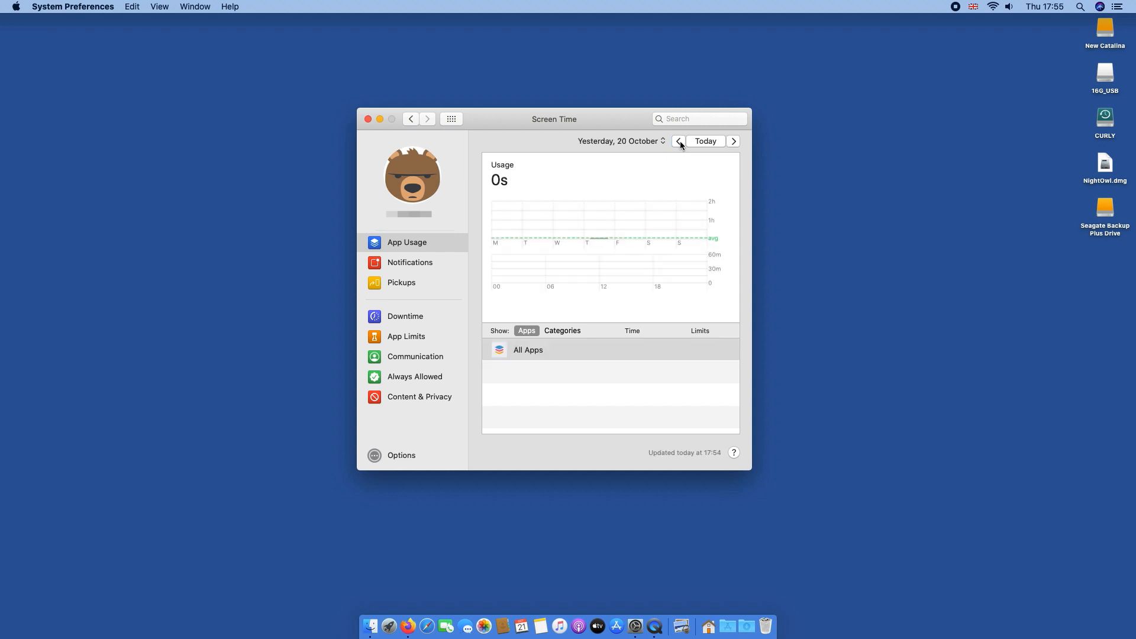
{"action": "left_click", "coordinate": [679, 140]}
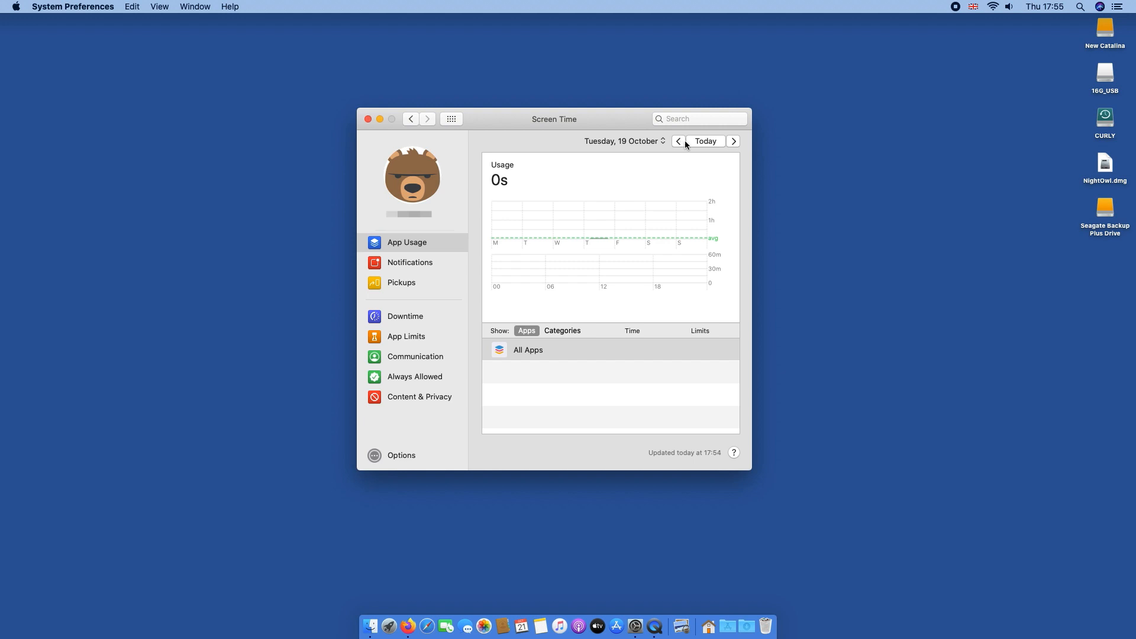
{"action": "left_click", "coordinate": [705, 141]}
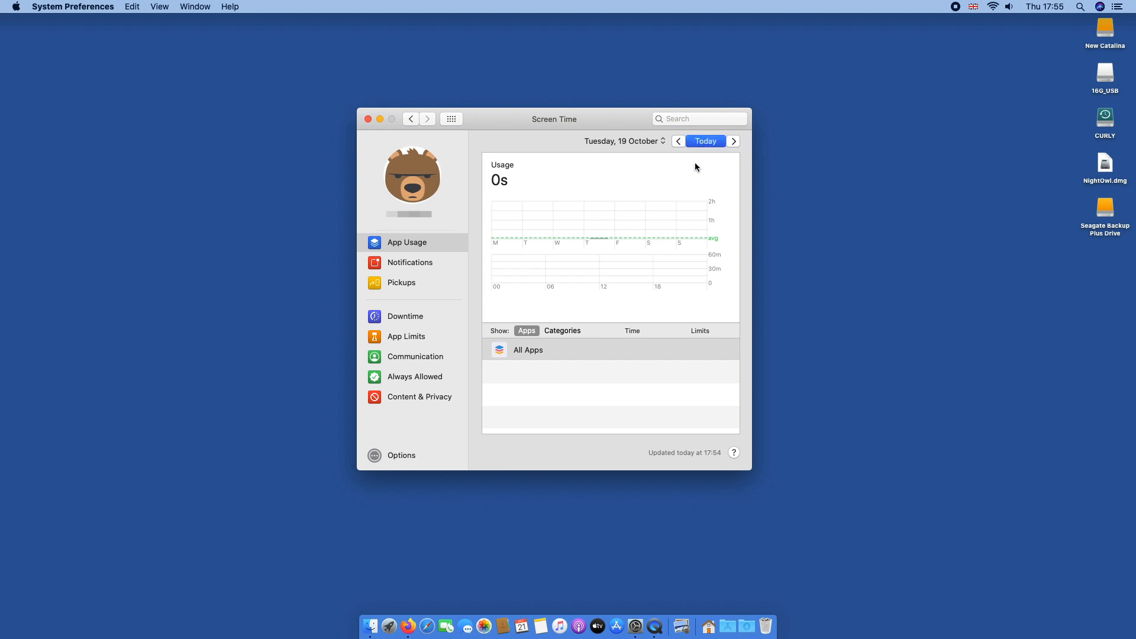
{"action": "left_click", "coordinate": [733, 140]}
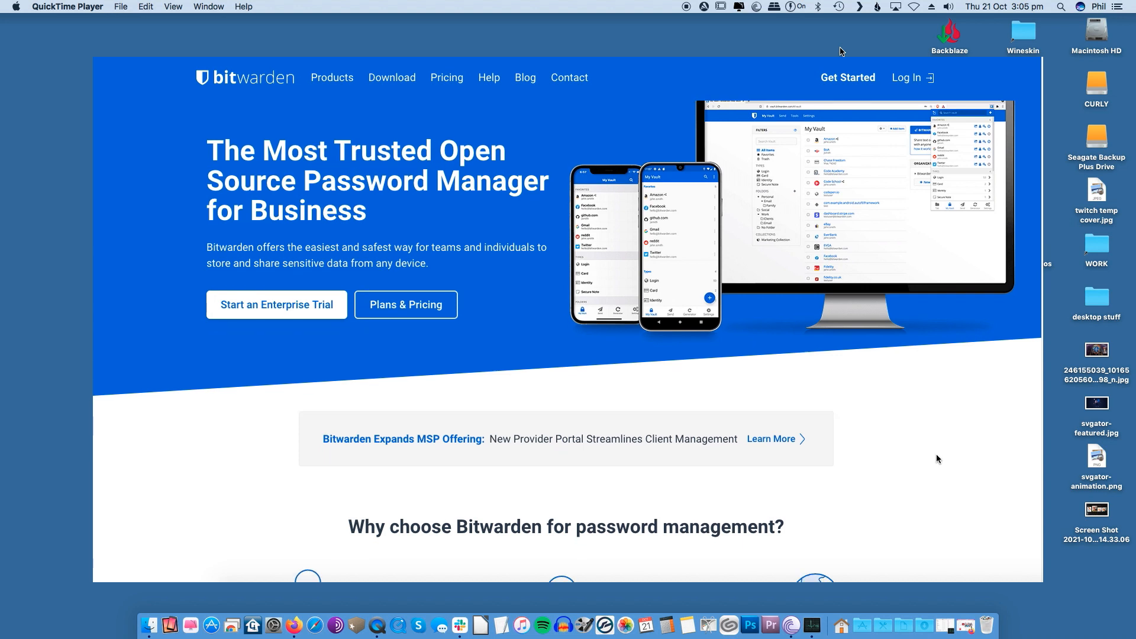
{"action": "scroll", "scroll_direction": "down", "scroll_amount": 3}
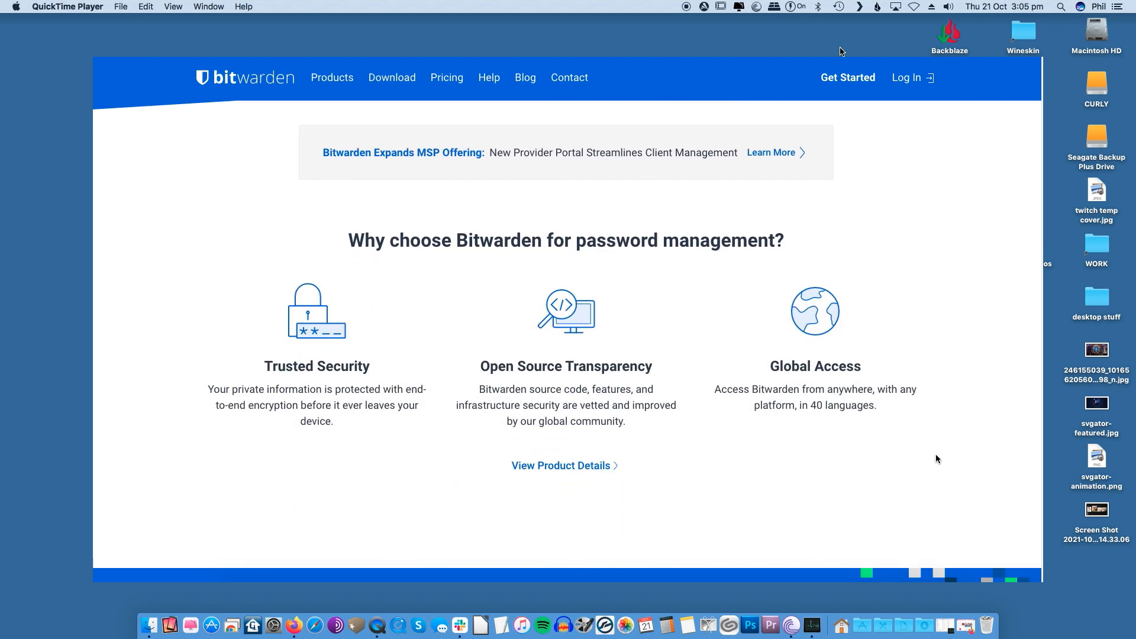
{"action": "scroll", "scroll_direction": "down", "scroll_amount": 3}
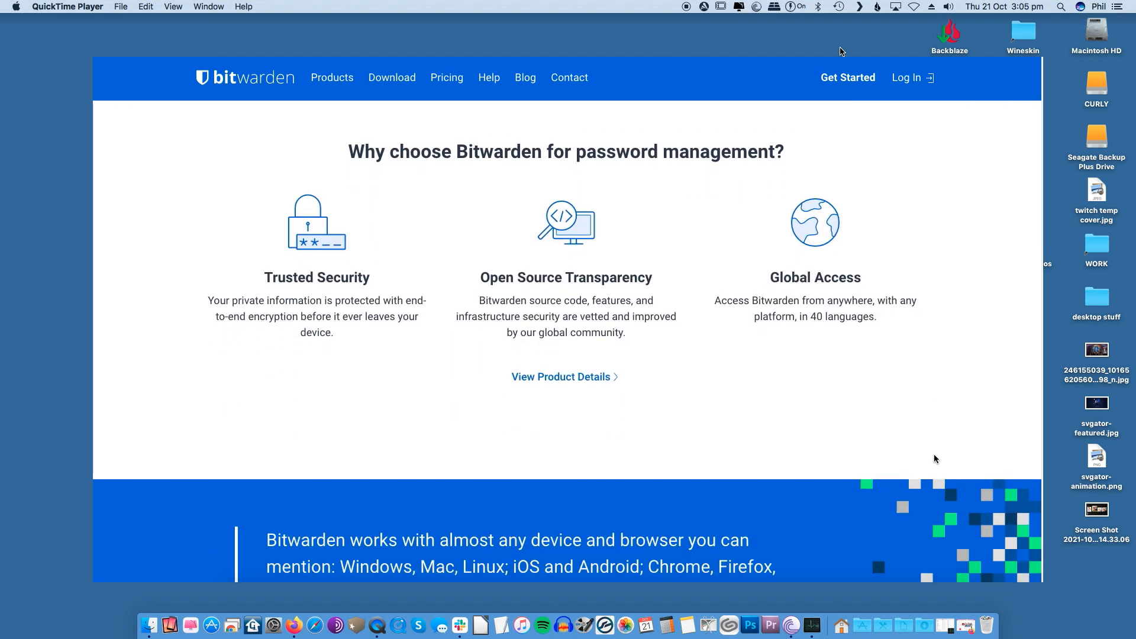
{"action": "scroll", "scroll_direction": "down", "scroll_amount": 3}
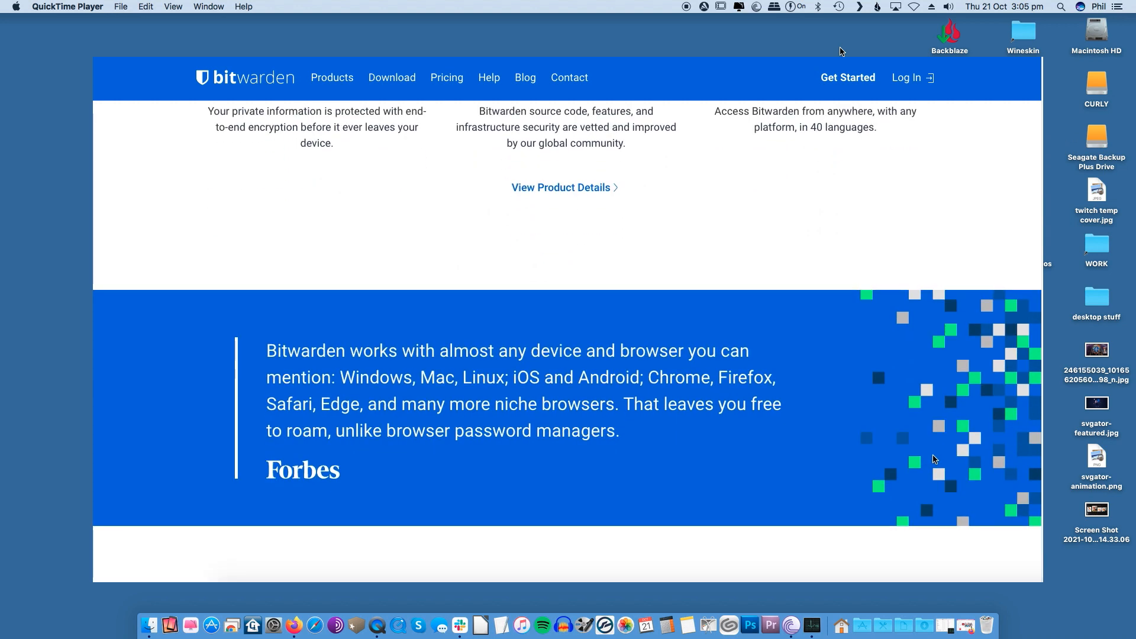
{"action": "scroll", "scroll_direction": "down", "scroll_amount": 3}
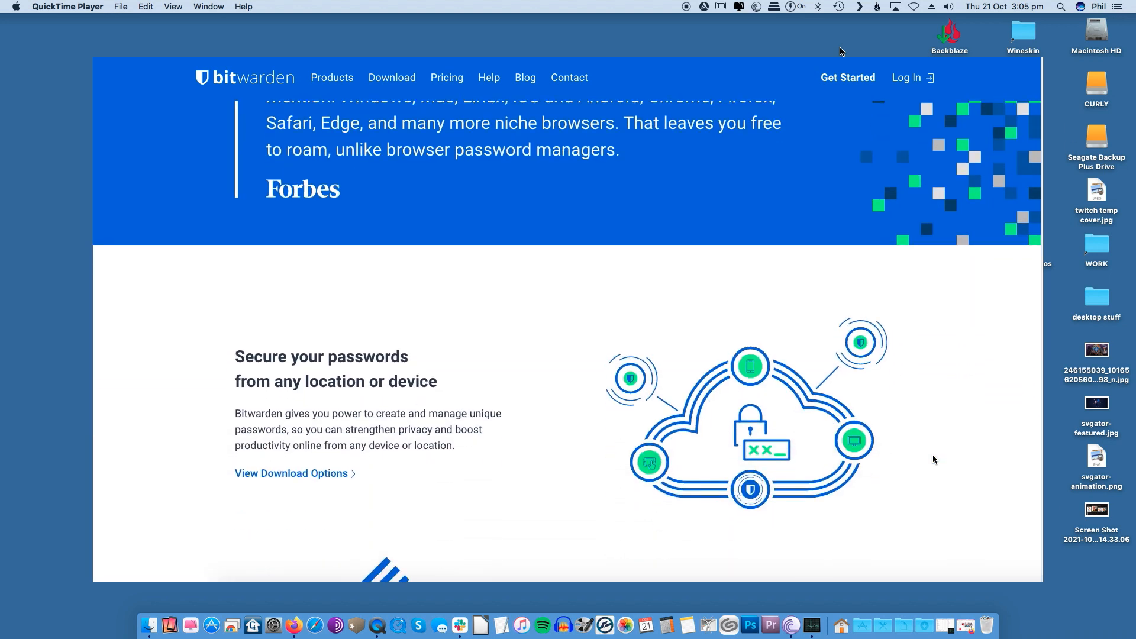
{"action": "scroll", "scroll_direction": "down", "scroll_amount": 3}
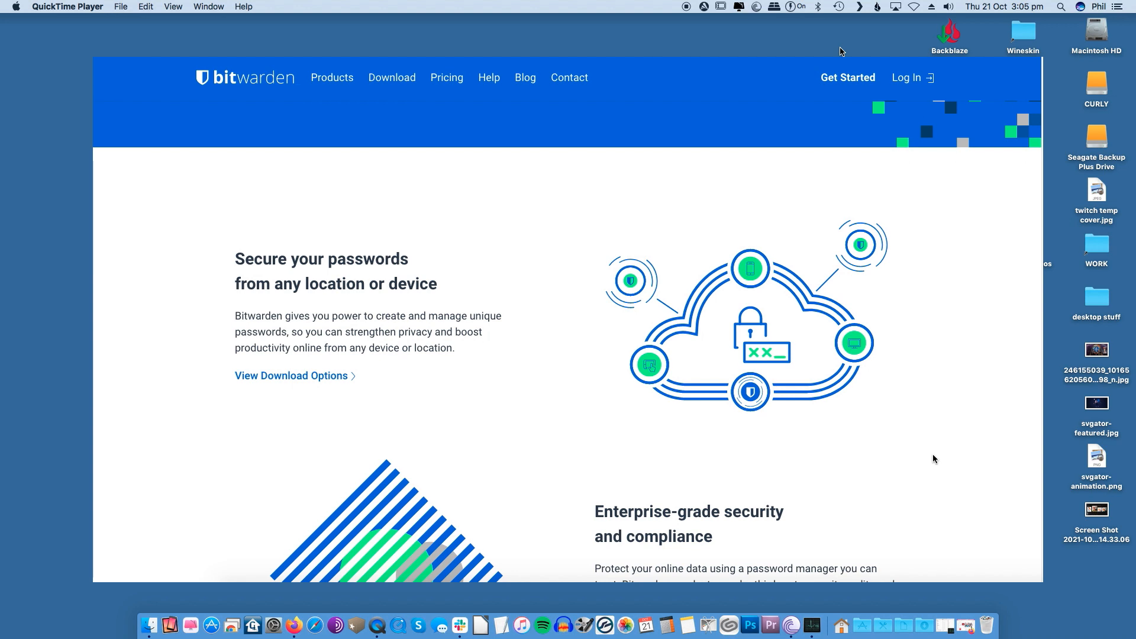
{"action": "scroll", "scroll_direction": "down", "scroll_amount": 3}
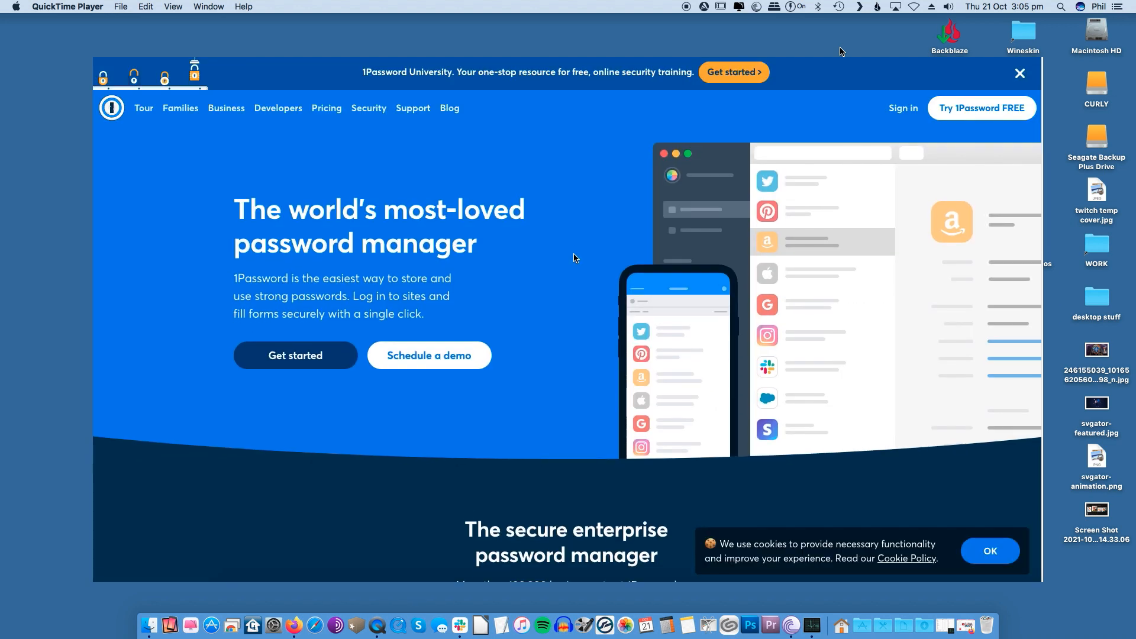
{"action": "mouse_move", "coordinate": [934, 80]}
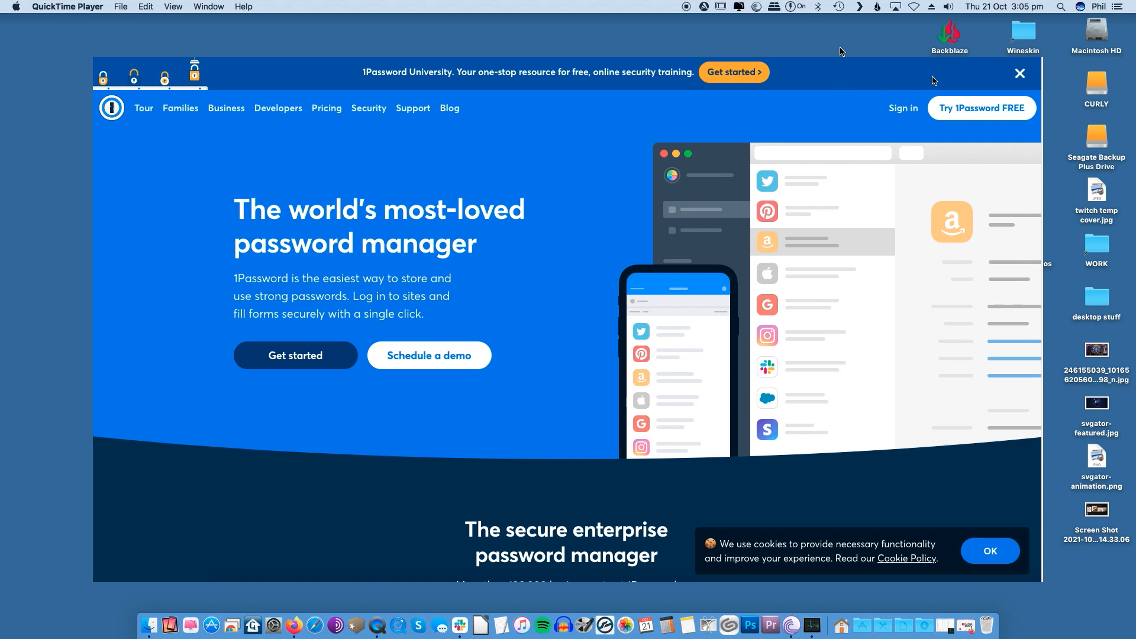
Step: Close the 1Password University banner and scroll through the homepage sections
{"action": "left_click", "coordinate": [1019, 73]}
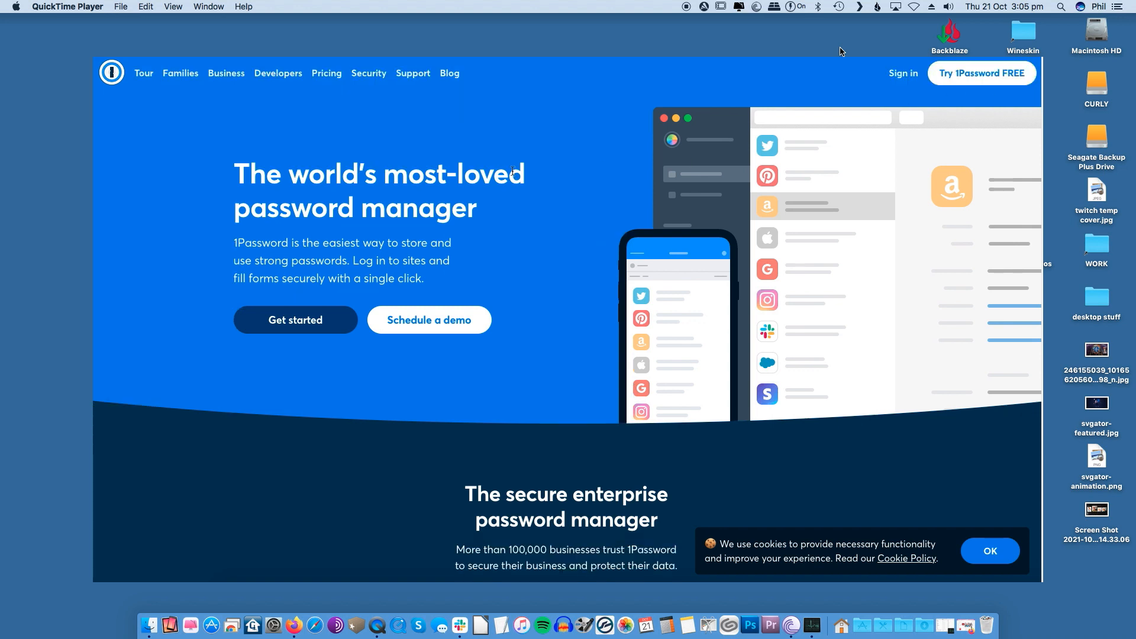
{"action": "scroll", "scroll_direction": "down", "scroll_amount": 3}
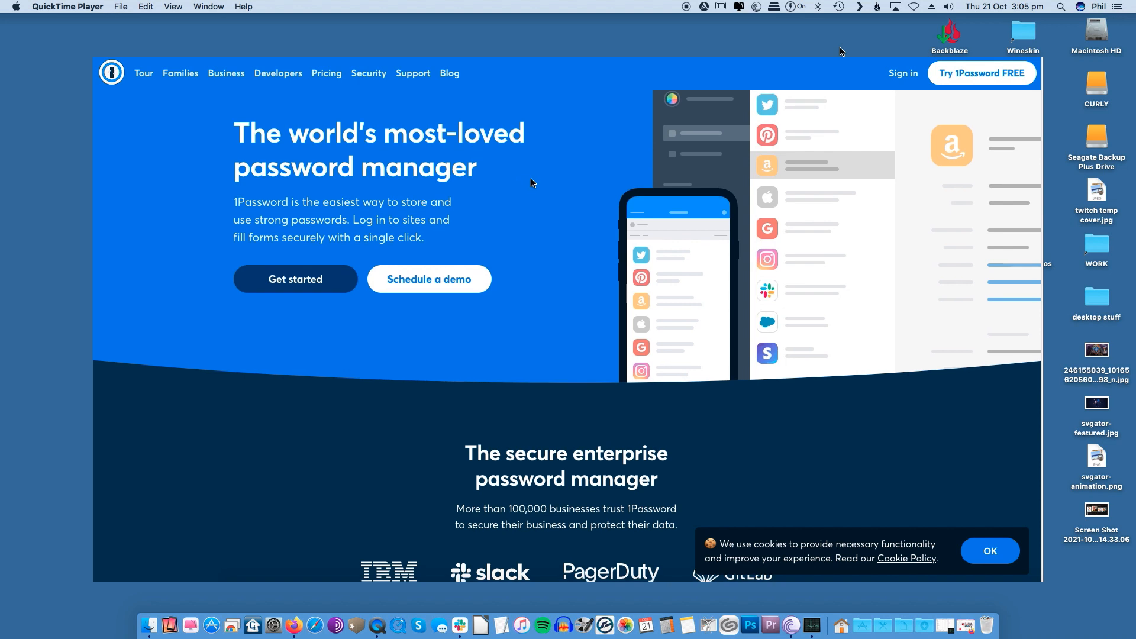
{"action": "scroll", "scroll_direction": "down", "scroll_amount": 3}
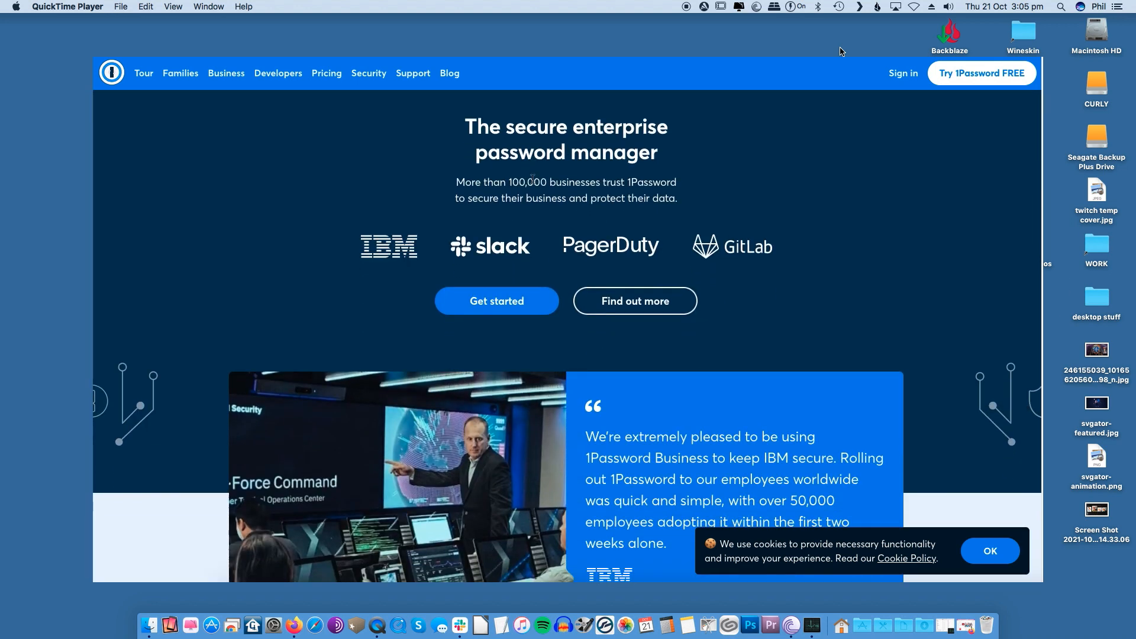
{"action": "scroll", "scroll_direction": "down", "scroll_amount": 3}
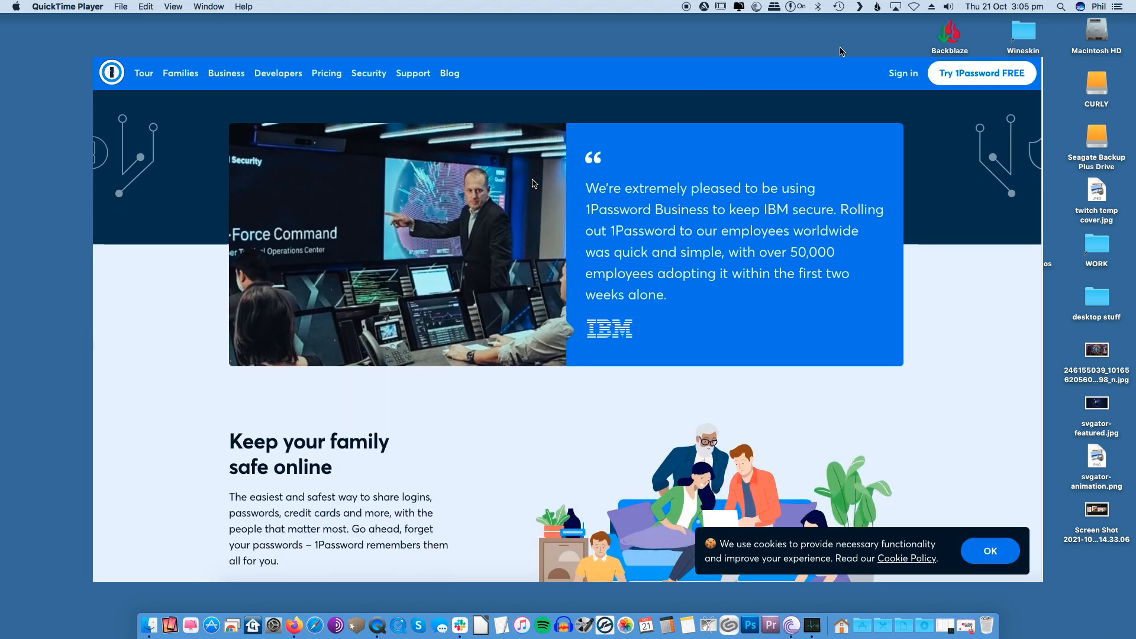
{"action": "scroll", "scroll_direction": "down", "scroll_amount": 3}
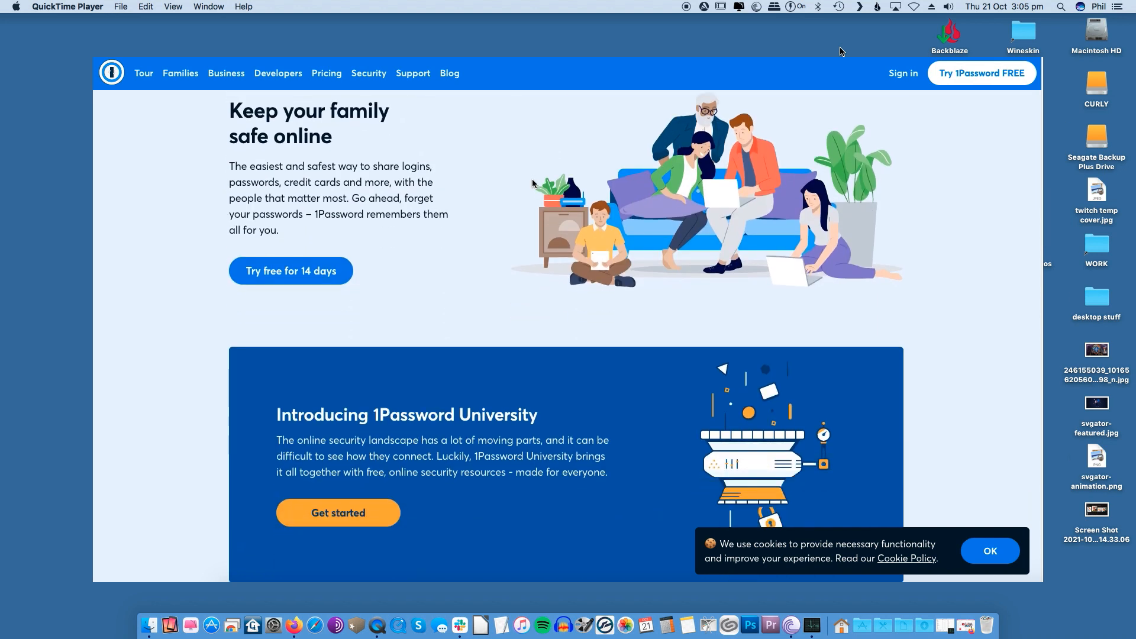
{"action": "scroll", "scroll_direction": "down", "scroll_amount": 3}
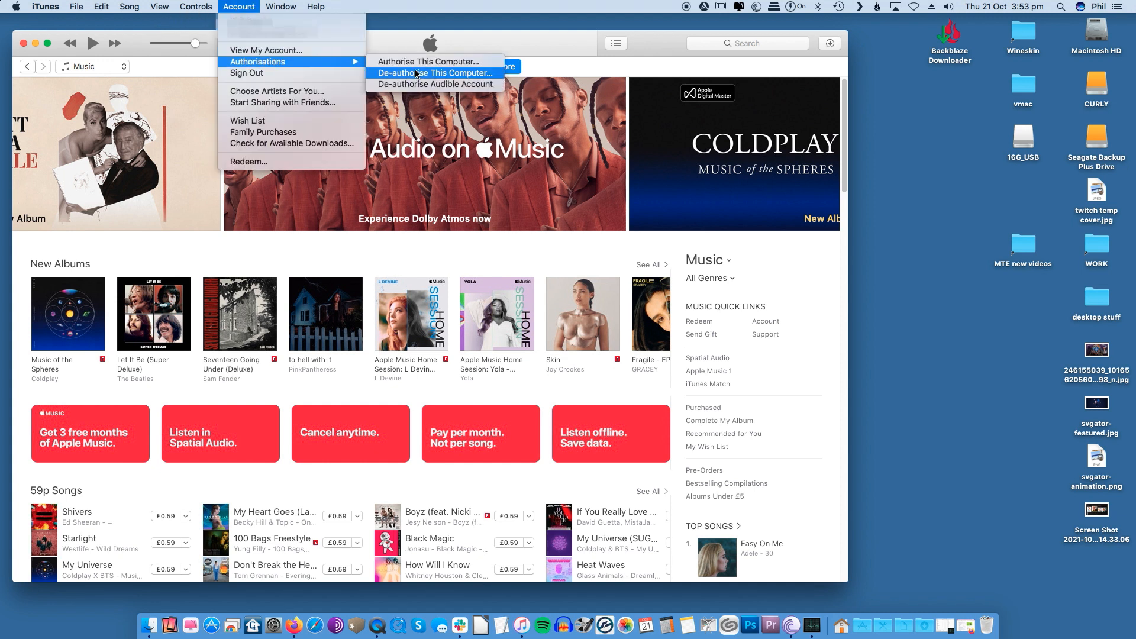
{"action": "mouse_move", "coordinate": [426, 76]}
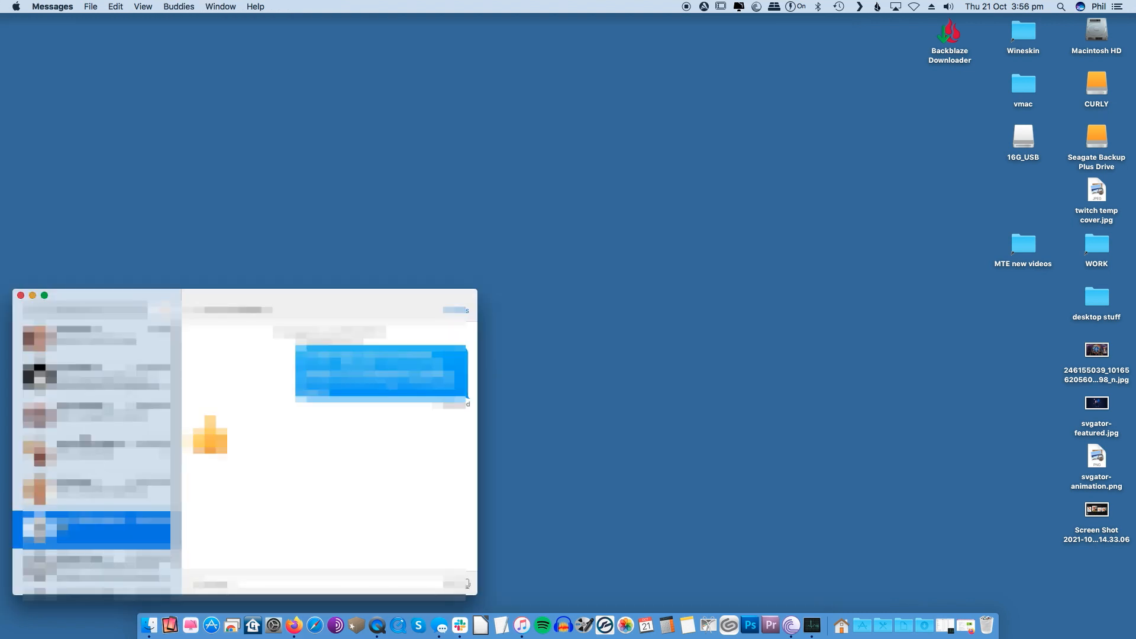
Step: Select the top conversation and reach Messages preferences showing the signed-in account
{"action": "left_click", "coordinate": [92, 339]}
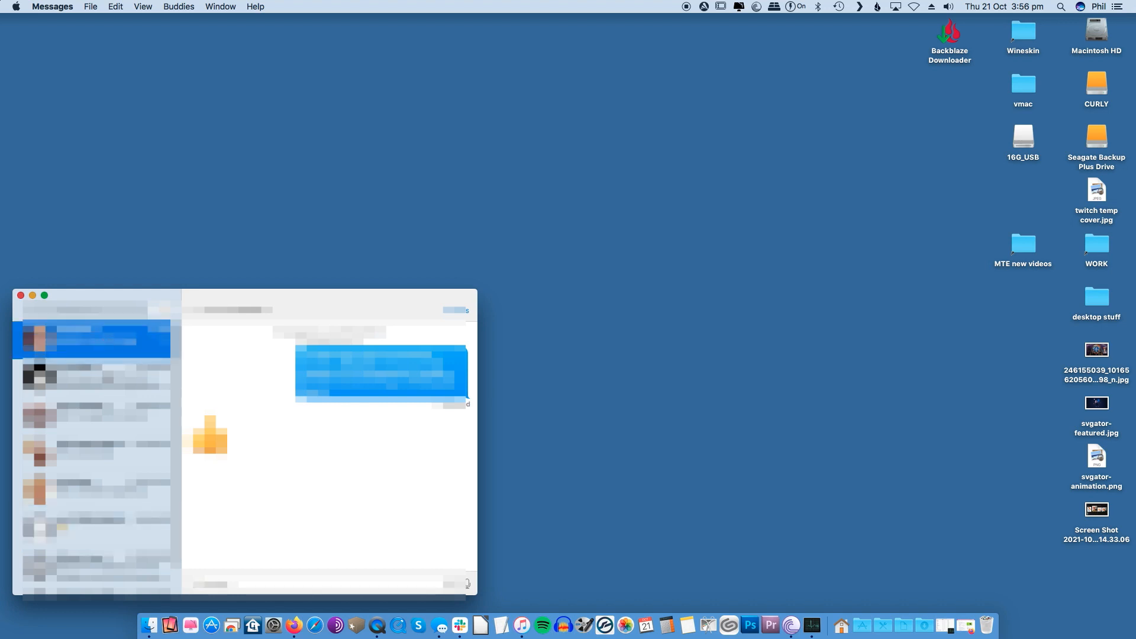
{"action": "scroll", "scroll_direction": "down", "scroll_amount": 3}
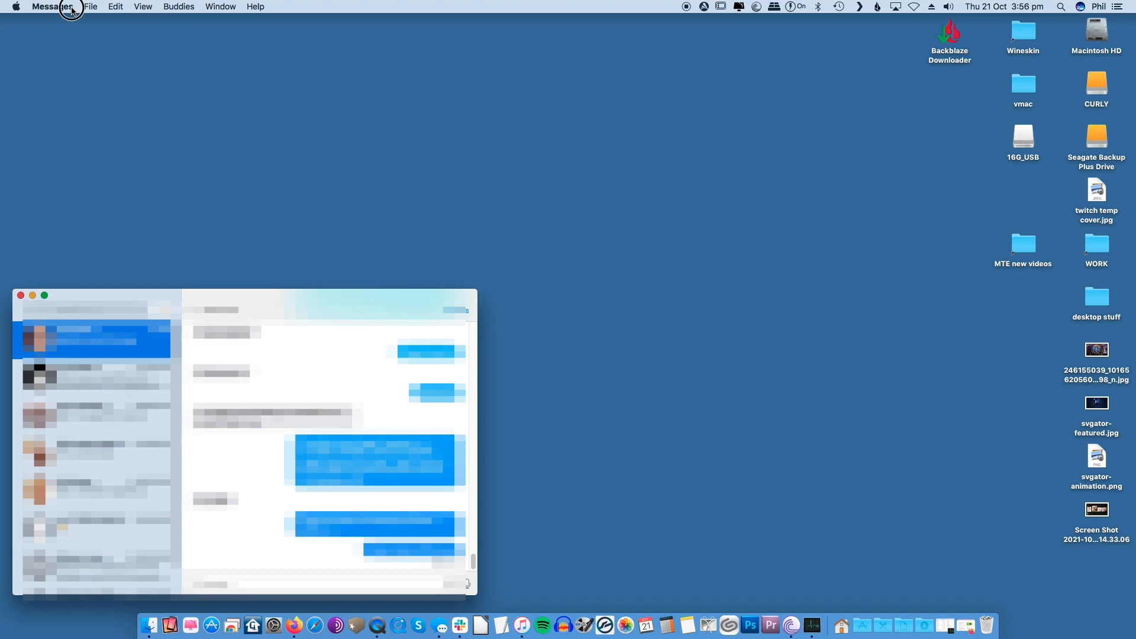
{"action": "left_click", "coordinate": [52, 8]}
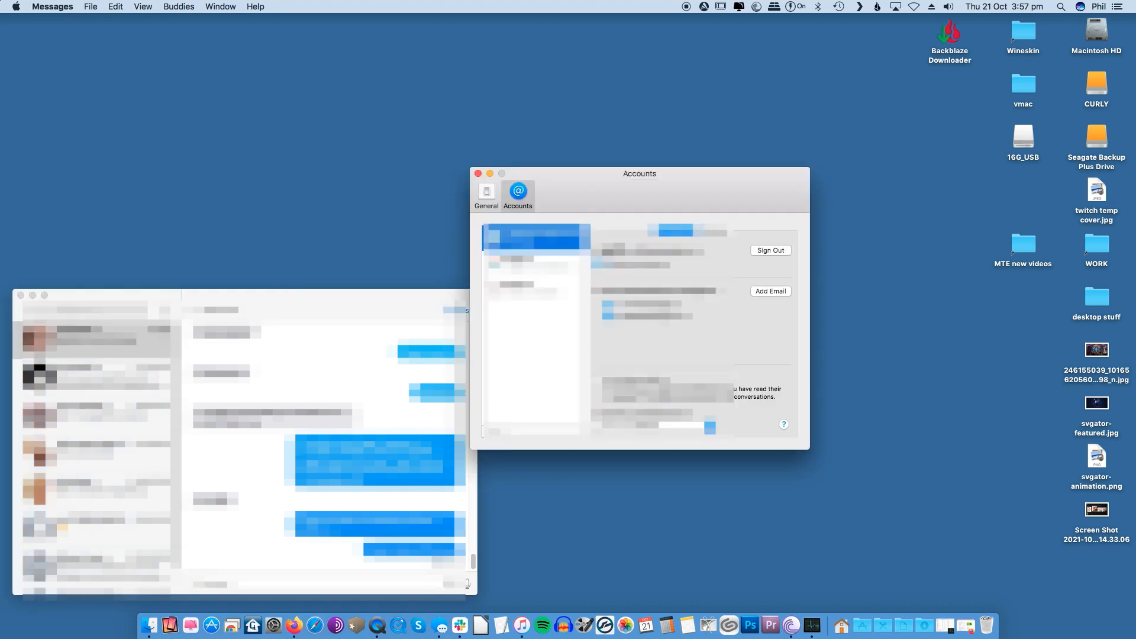
{"action": "mouse_move", "coordinate": [745, 266]}
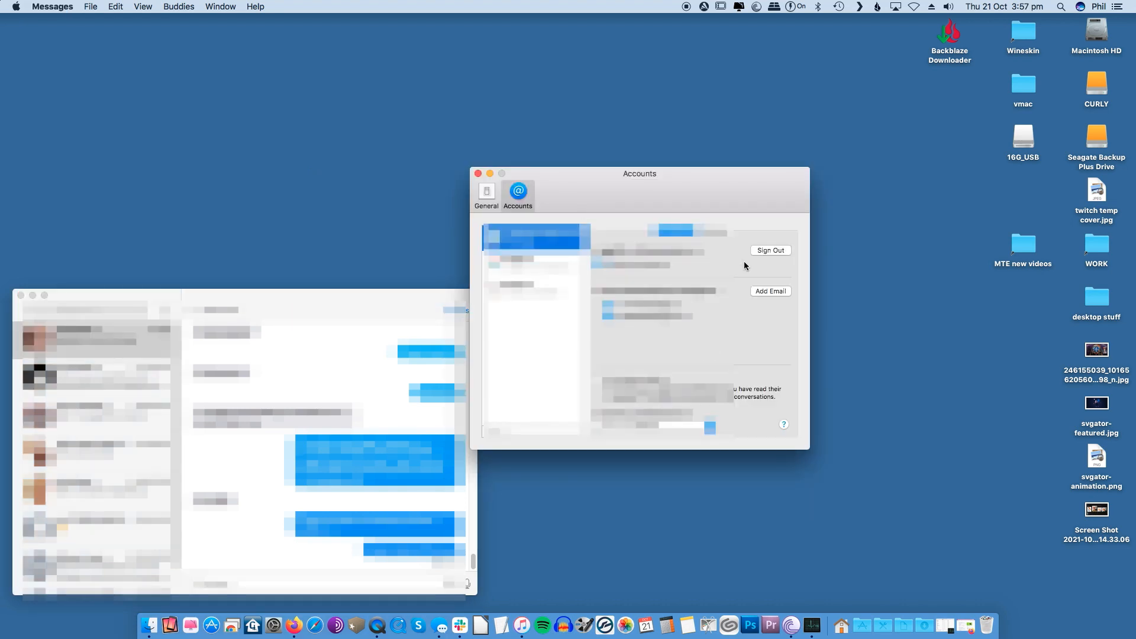
{"action": "mouse_move", "coordinate": [761, 257]}
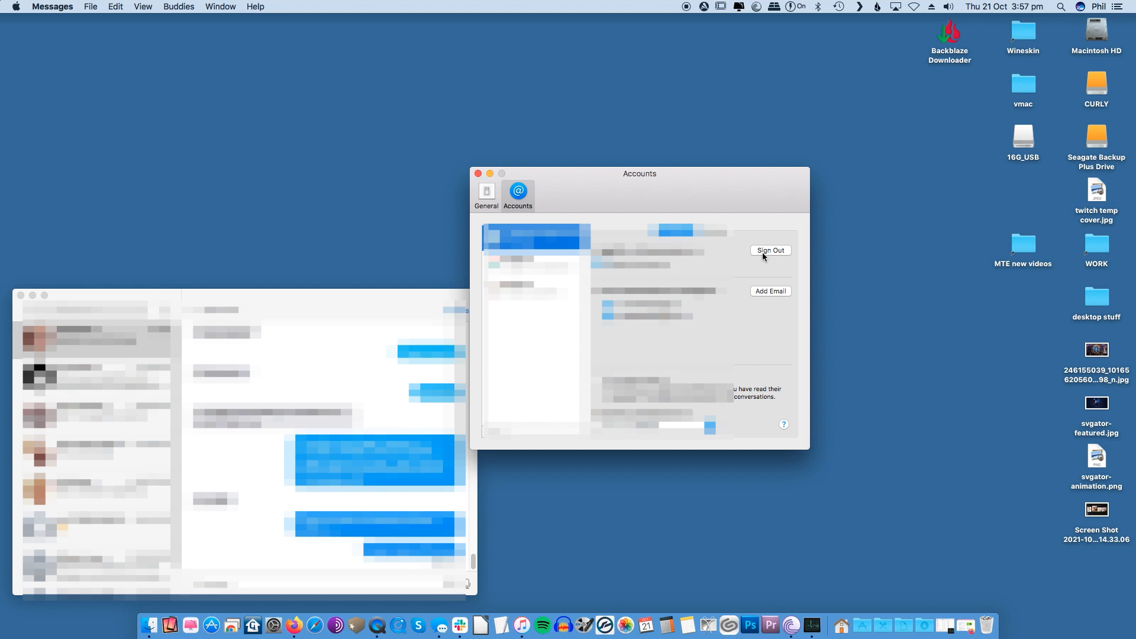
{"action": "mouse_move", "coordinate": [757, 254]}
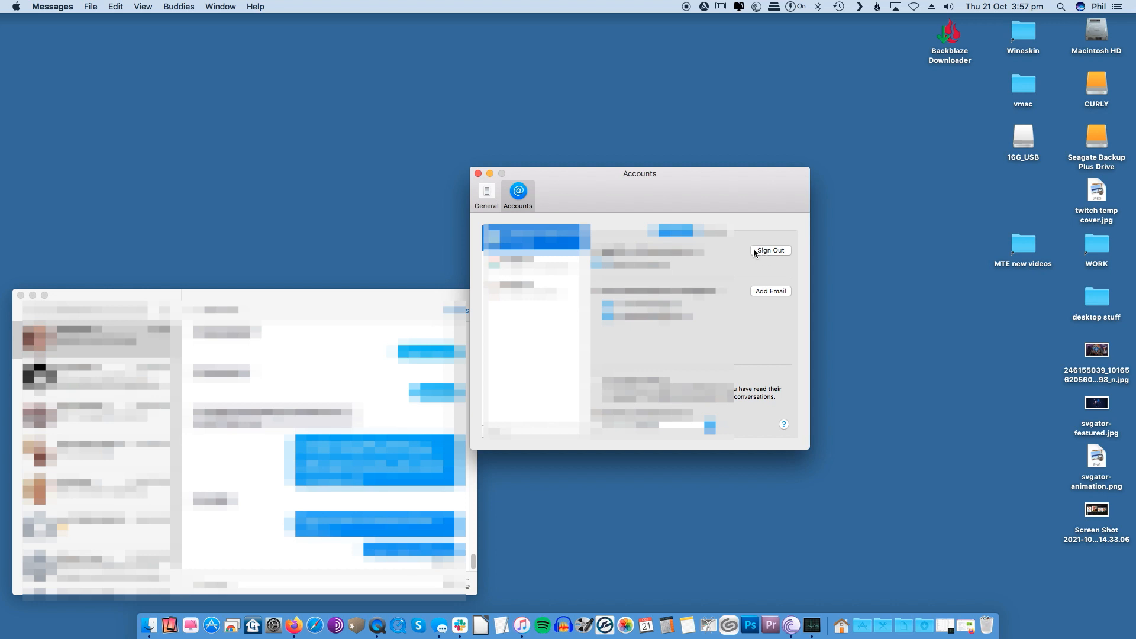
{"action": "mouse_move", "coordinate": [768, 255]}
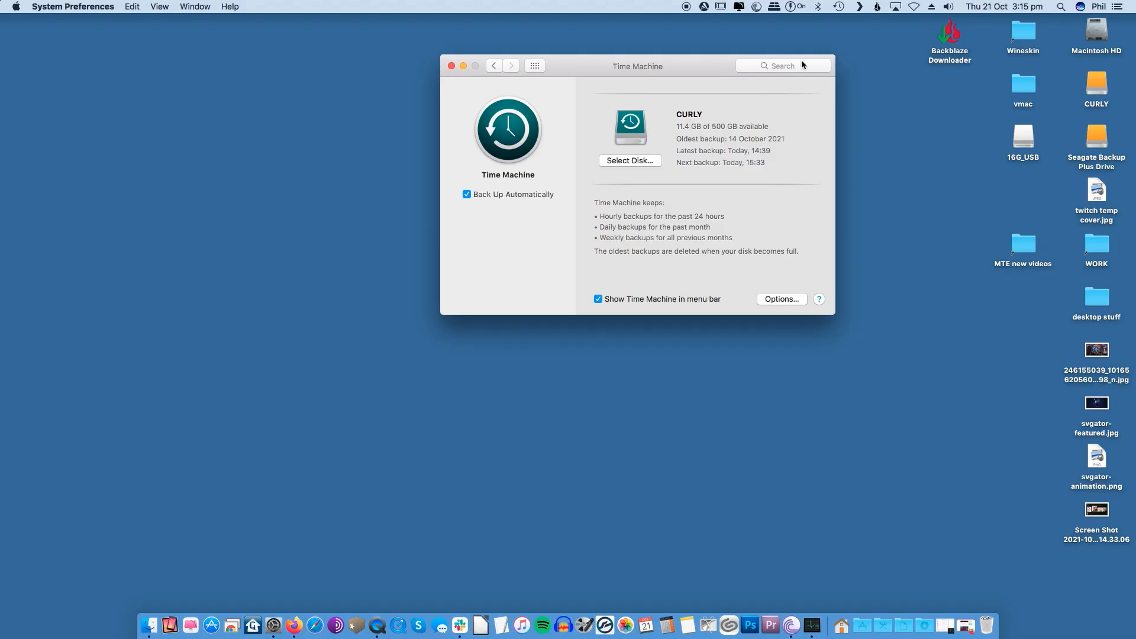
{"action": "left_click", "coordinate": [838, 8]}
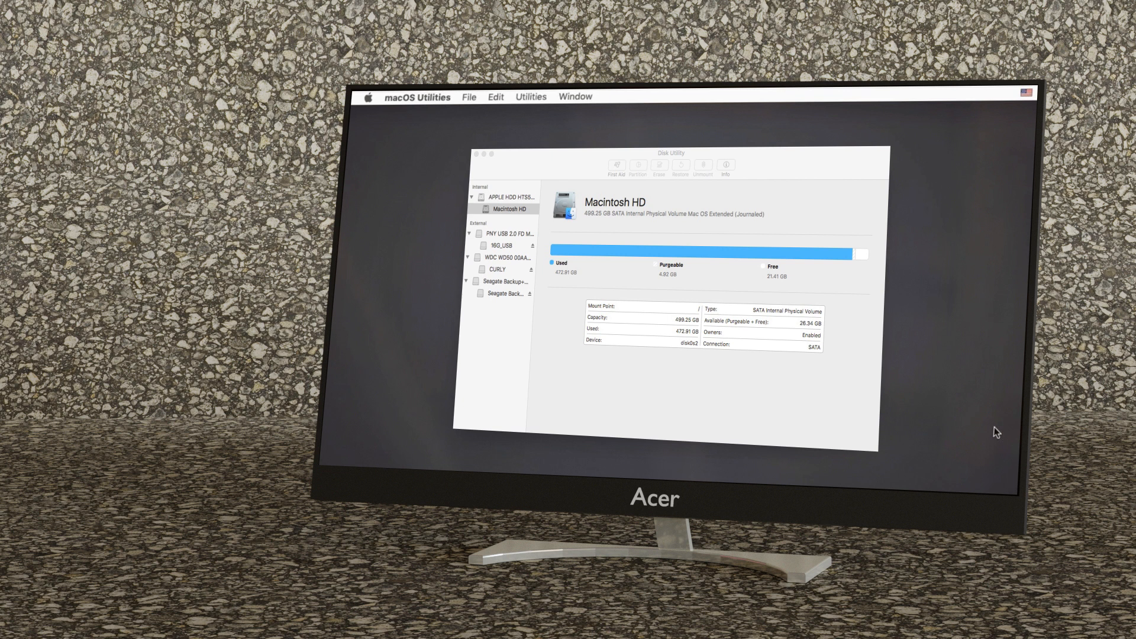
{"action": "left_click", "coordinate": [658, 167]}
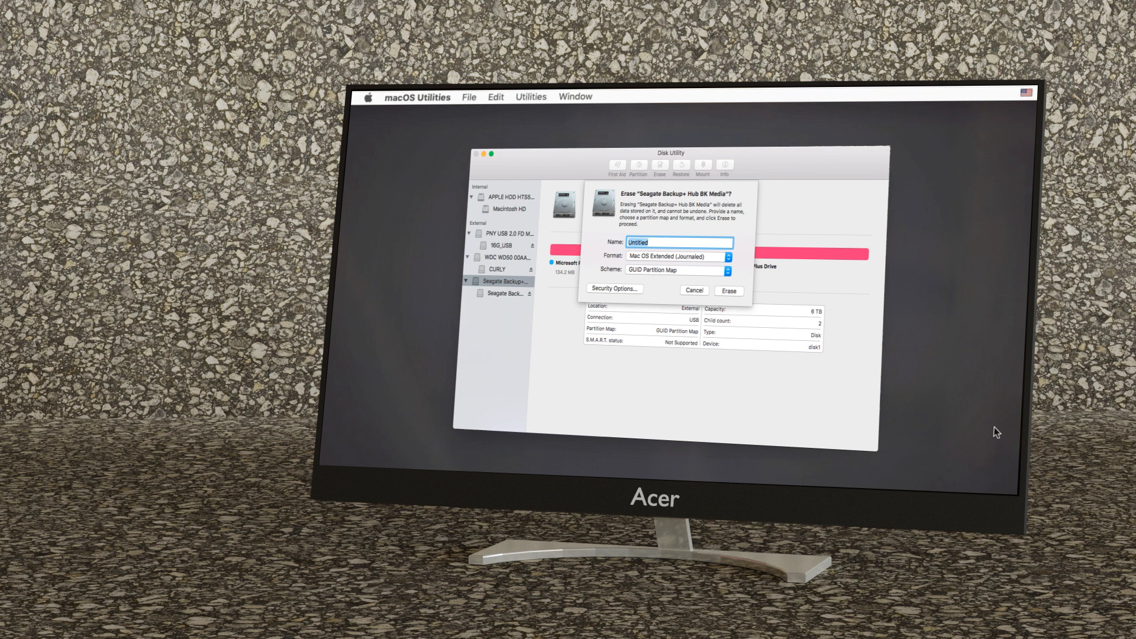
{"action": "left_click", "coordinate": [694, 291]}
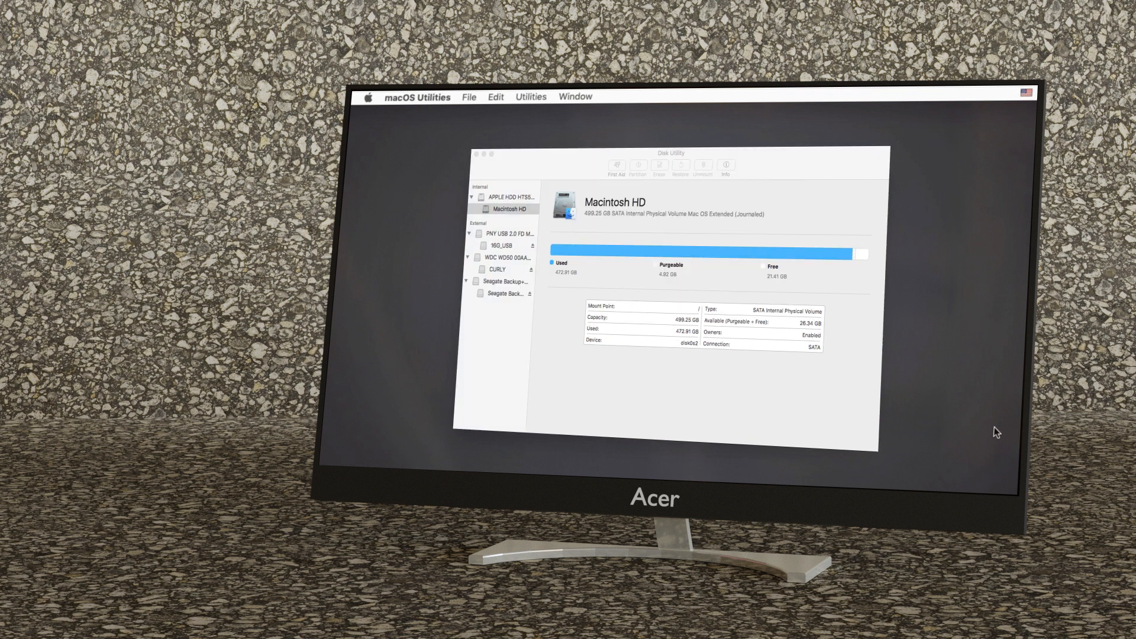